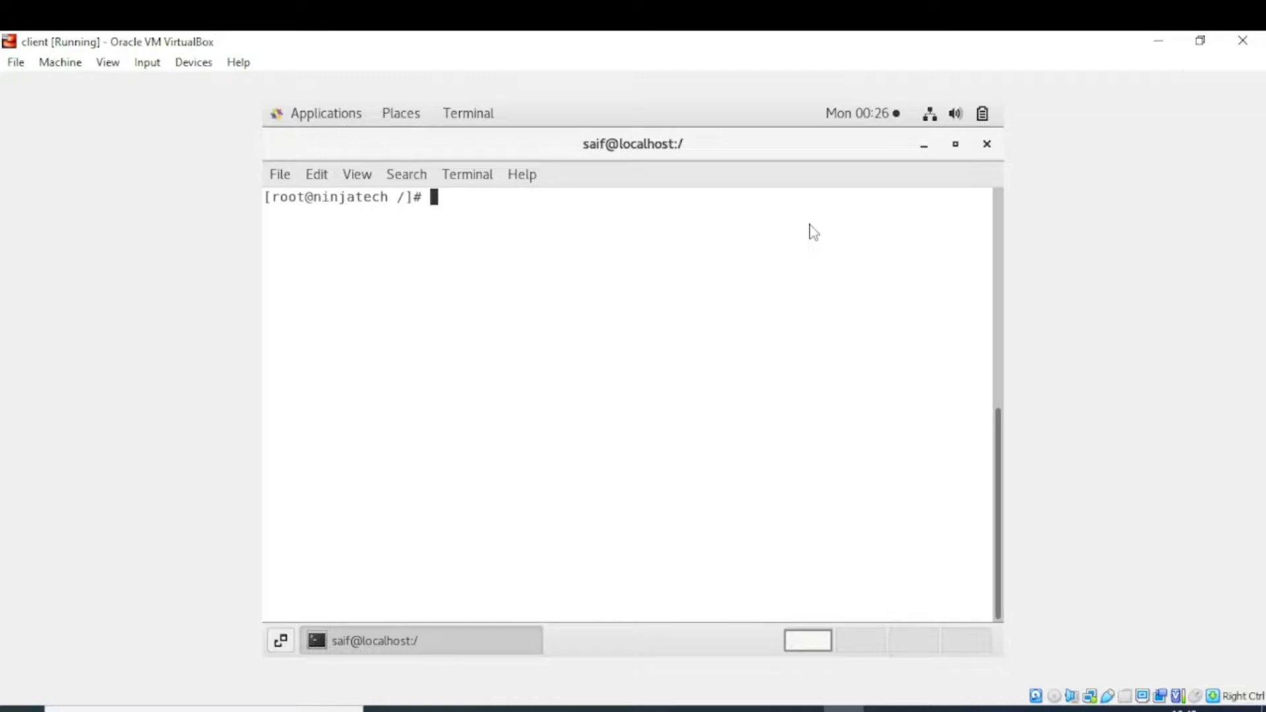
{"action": "mouse_move", "coordinate": [717, 237]}
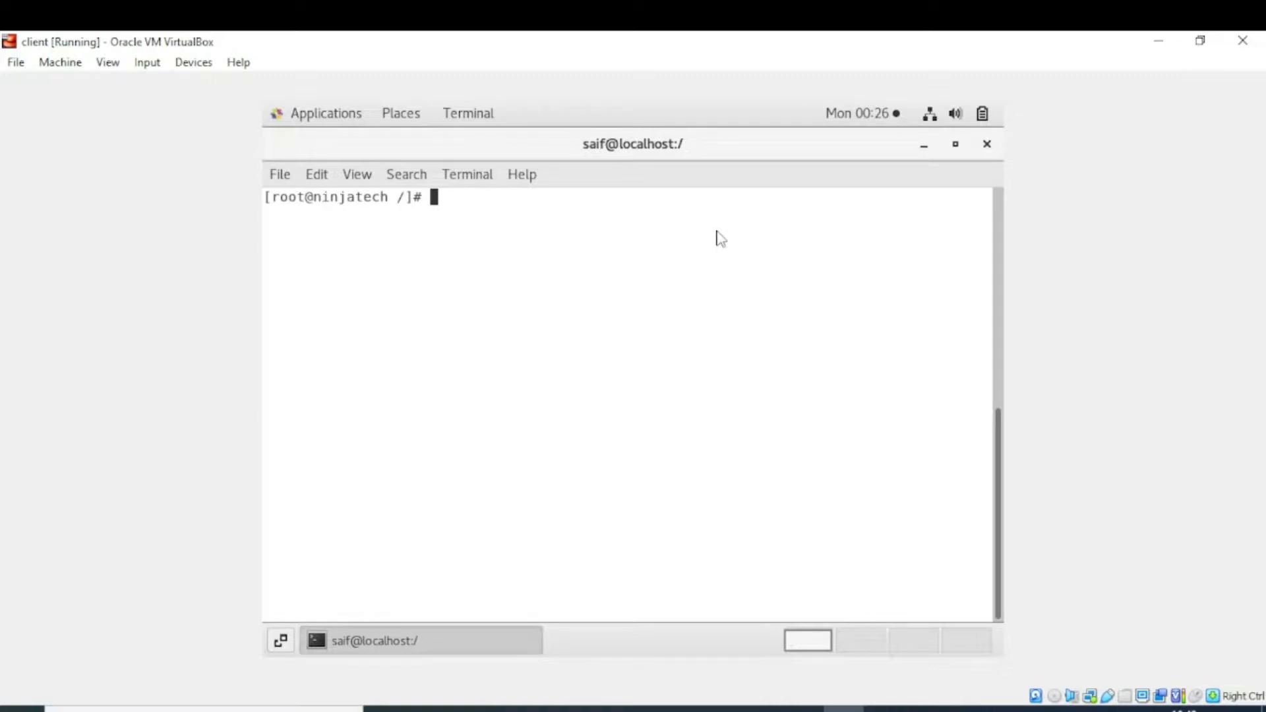
{"action": "mouse_move", "coordinate": [512, 211]}
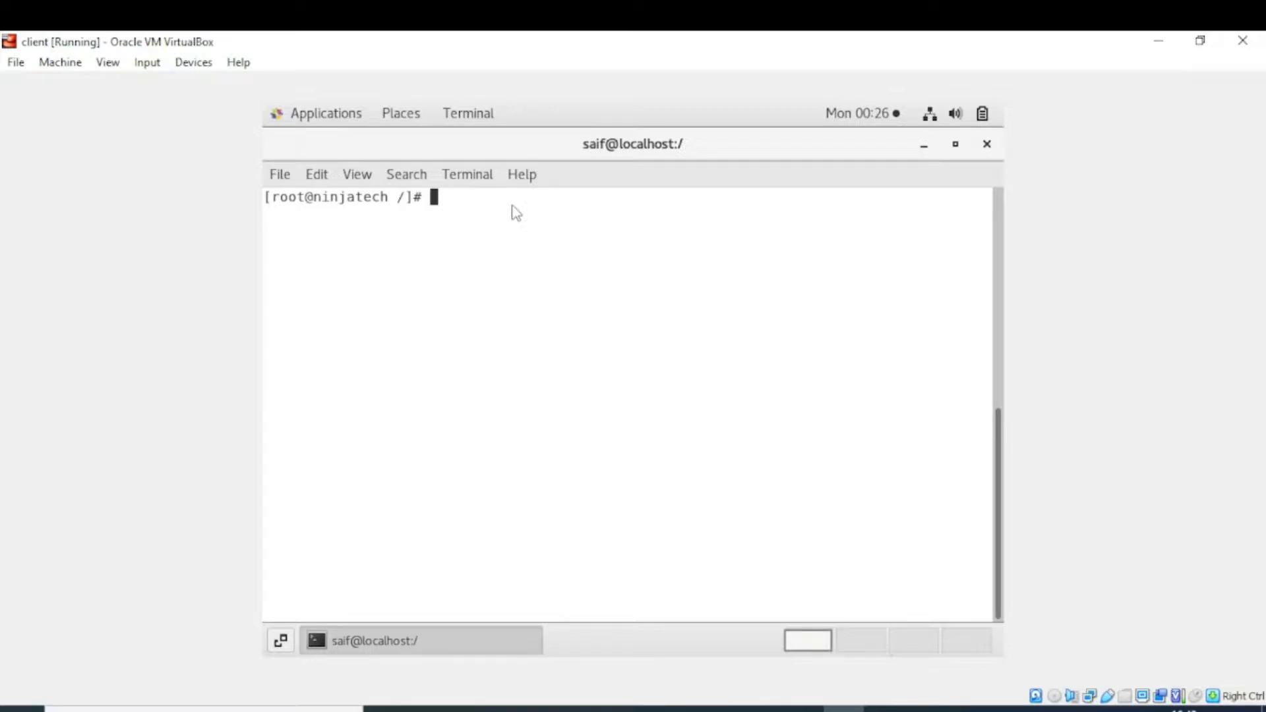
{"action": "type", "text": "c"}
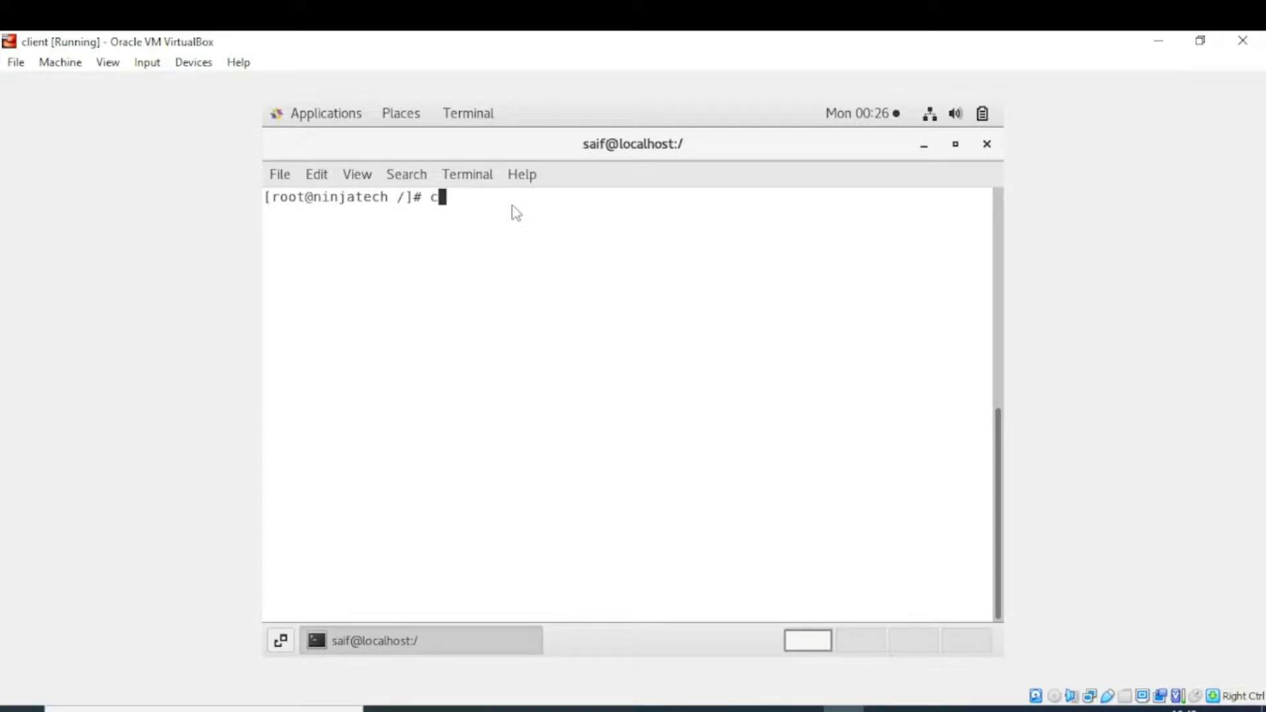
{"action": "type", "text": "d"}
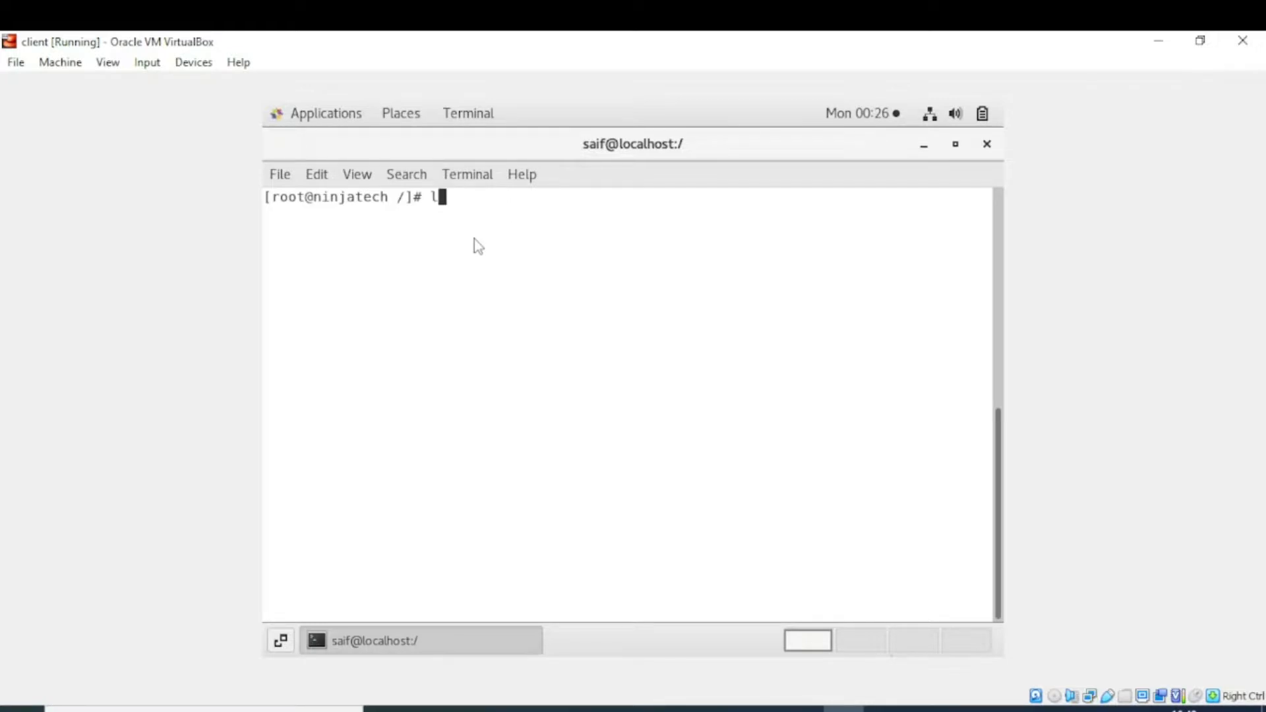
{"action": "type", "text": "s"}
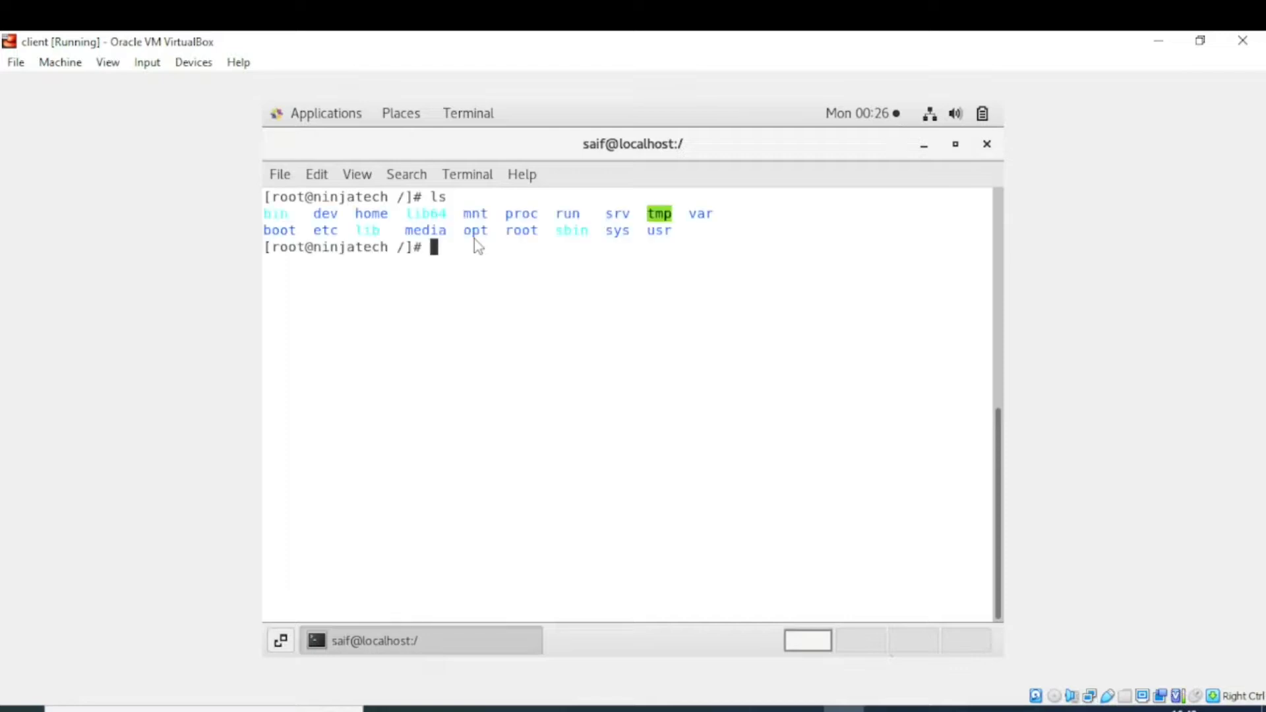
{"action": "mouse_move", "coordinate": [452, 246]}
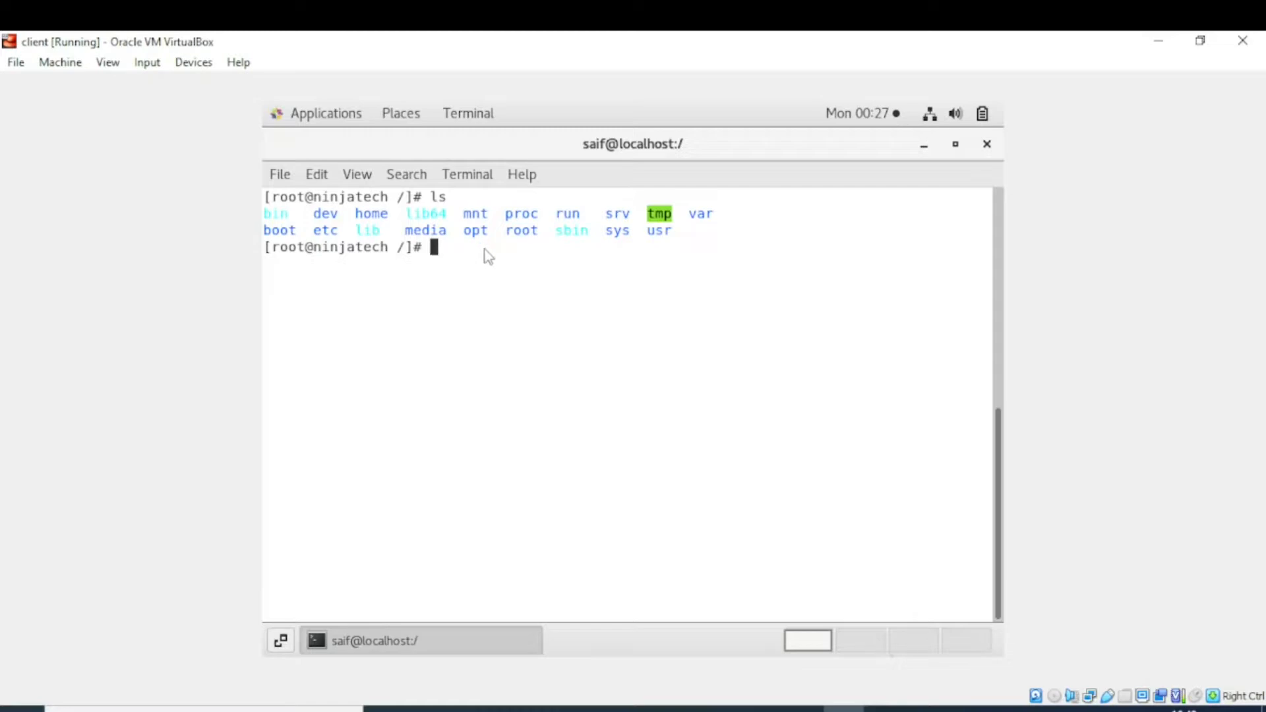
{"action": "type", "text": "cd"}
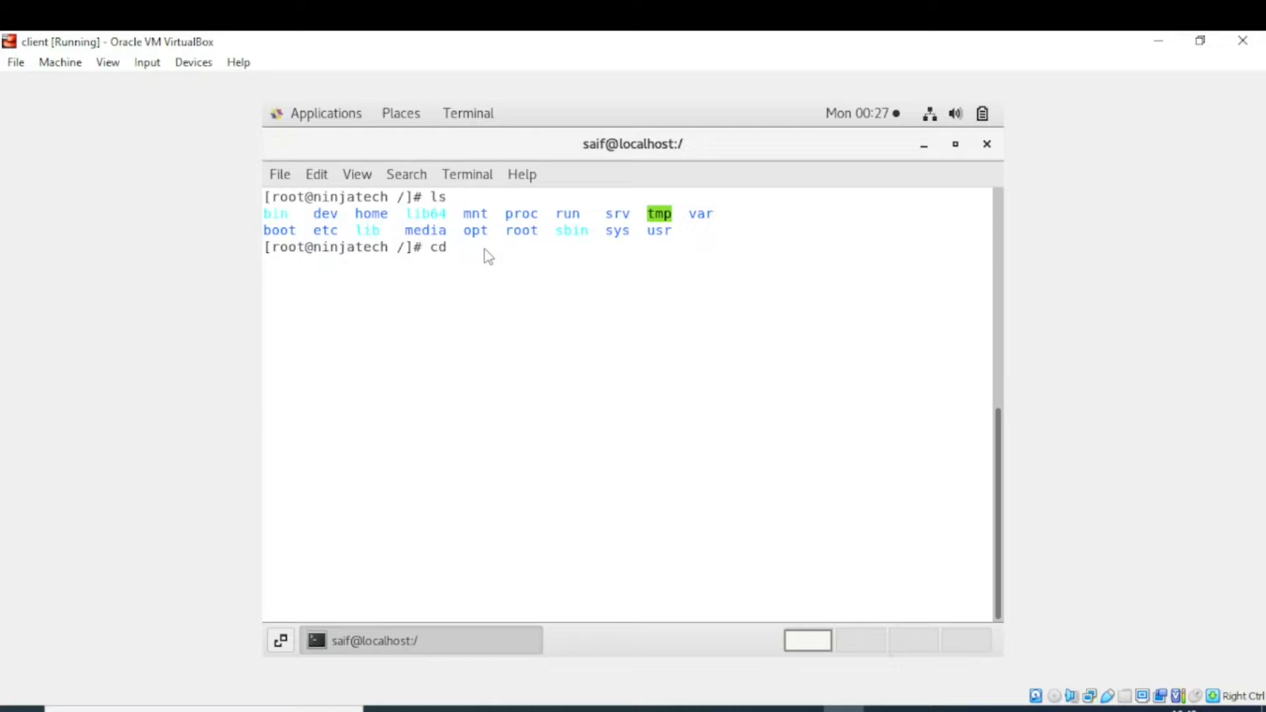
{"action": "type", "text": "/etc"}
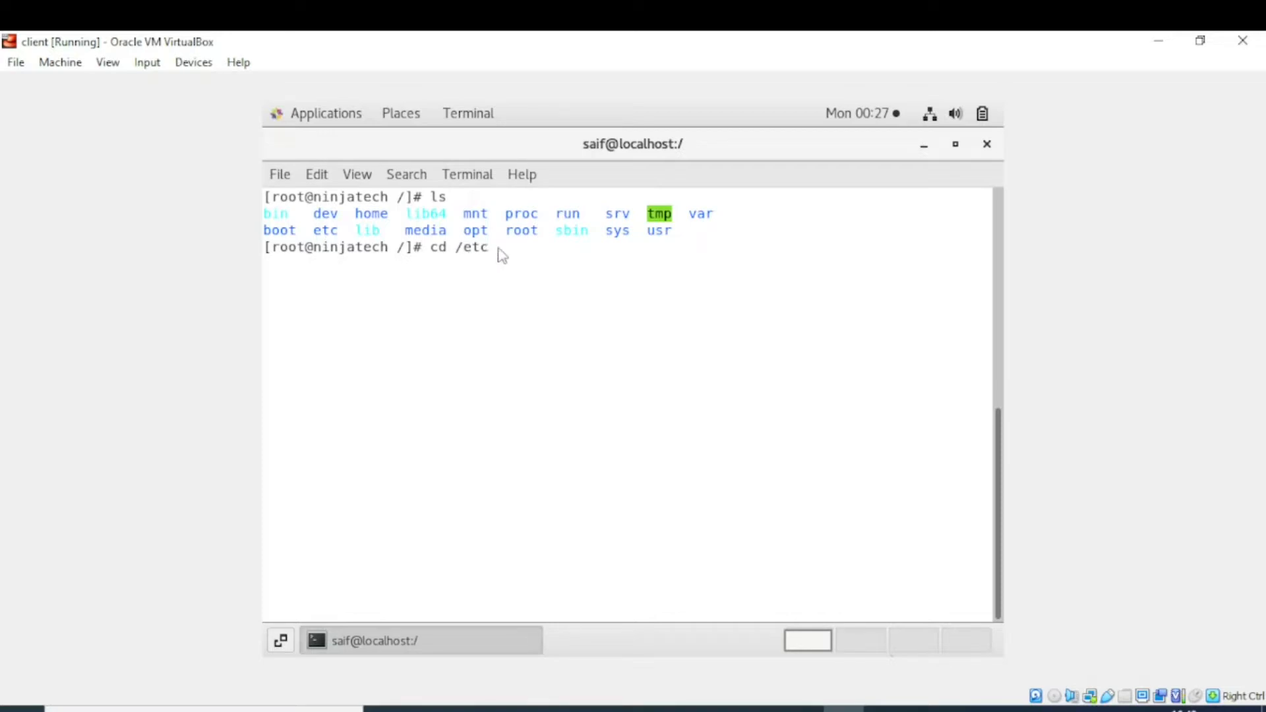
{"action": "mouse_move", "coordinate": [485, 263]}
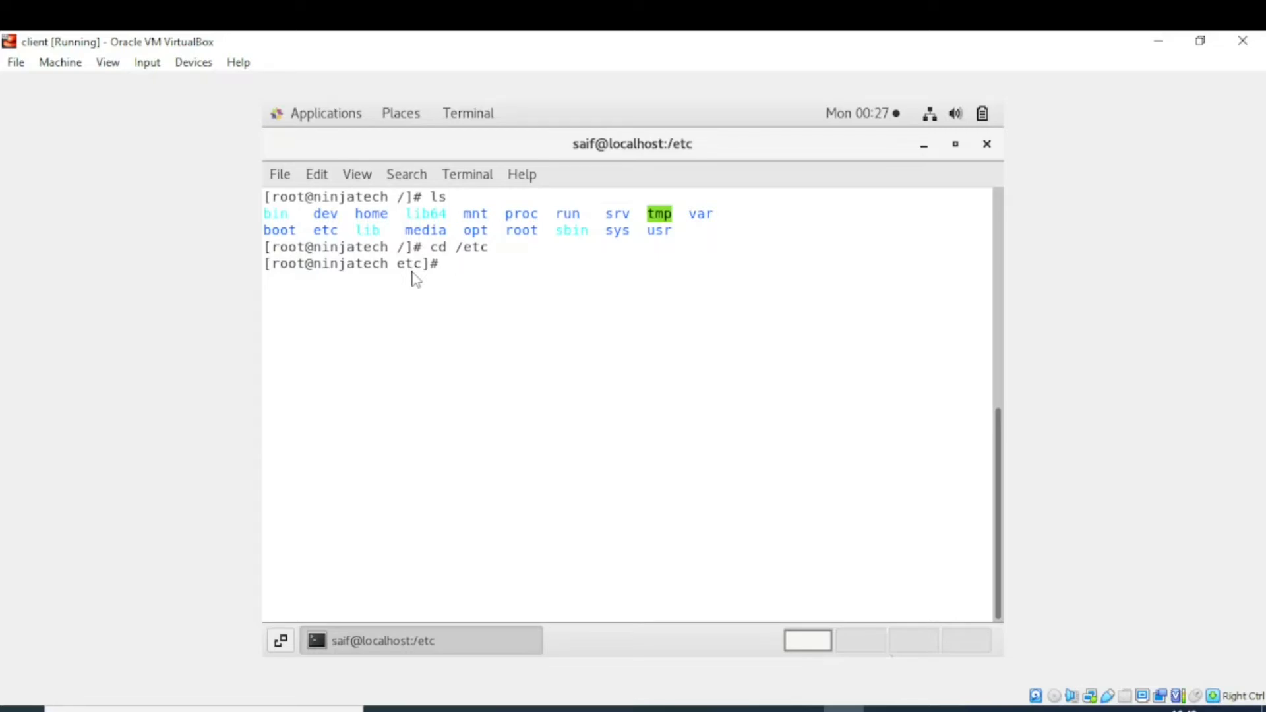
{"action": "type", "text": "cd"}
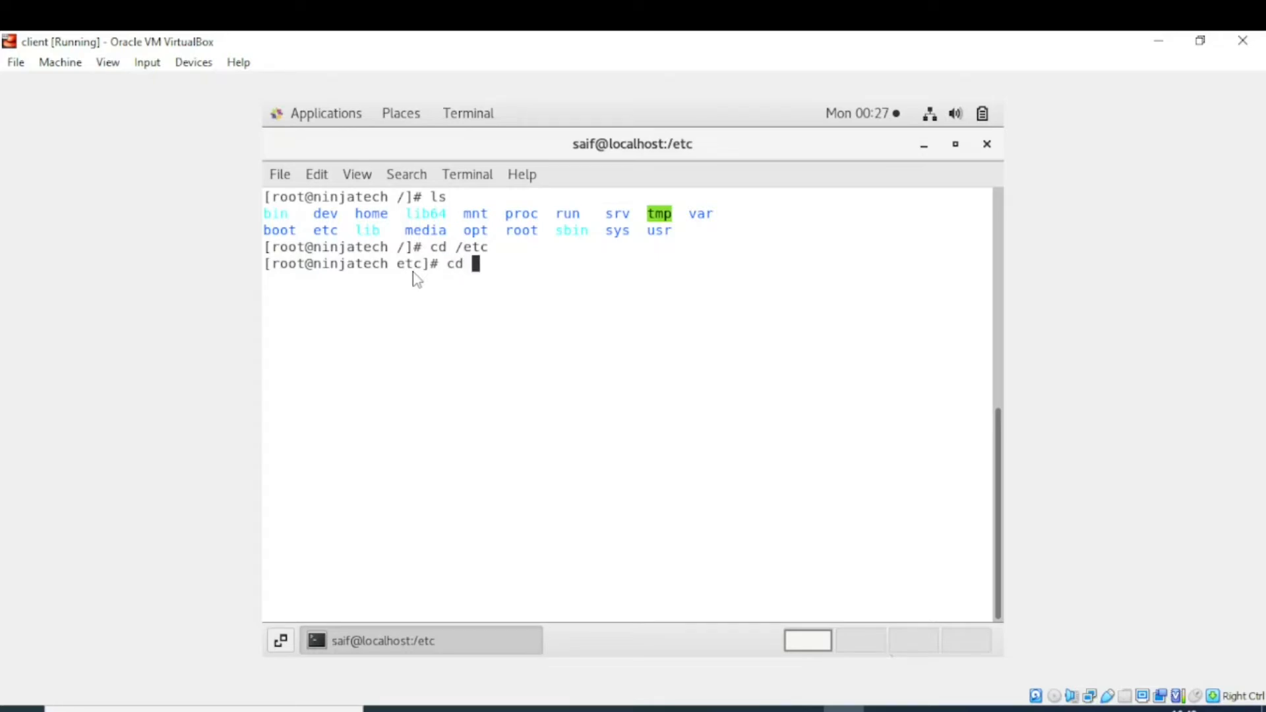